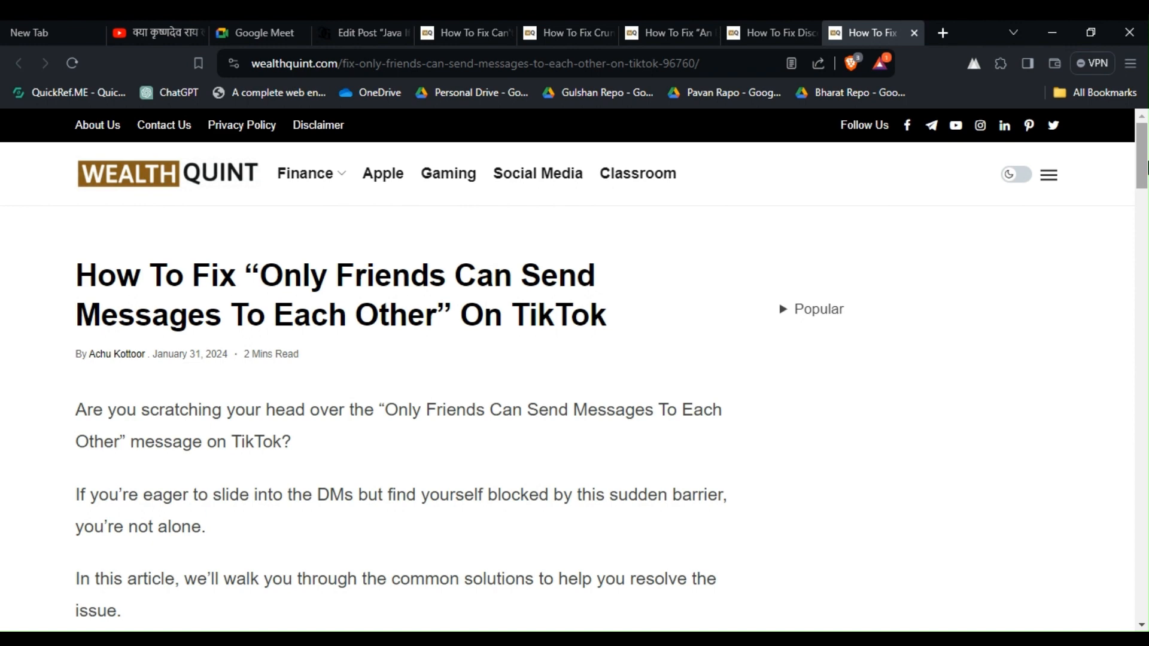
{"action": "scroll", "scroll_direction": "down", "scroll_amount": 3}
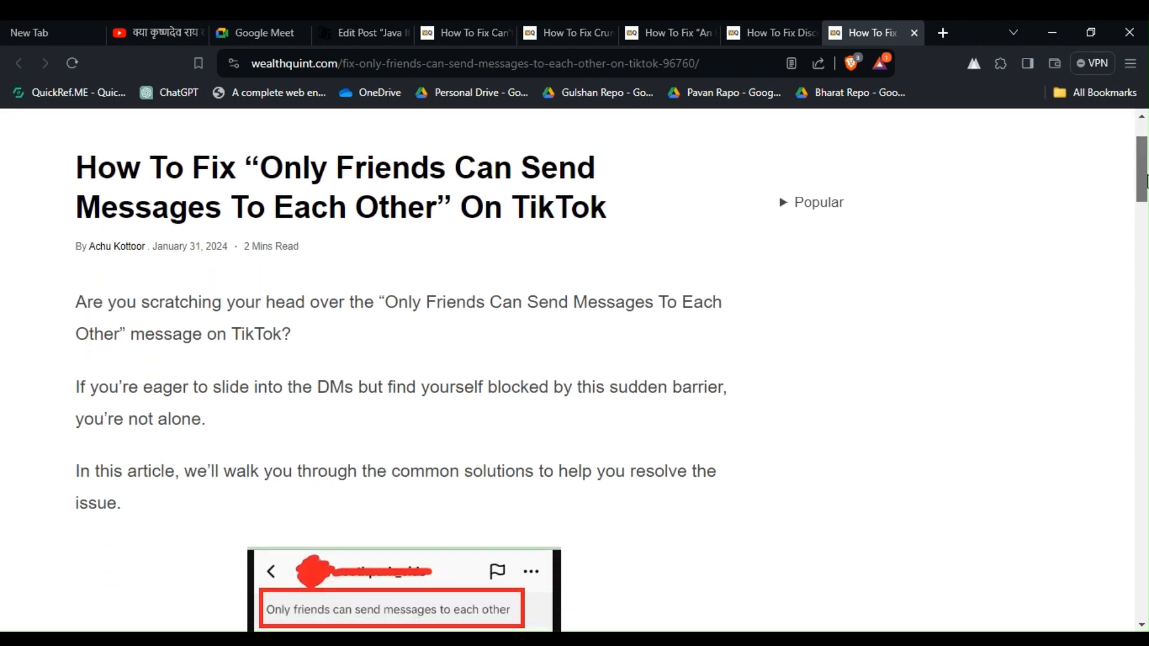
{"action": "scroll", "scroll_direction": "down", "scroll_amount": 3}
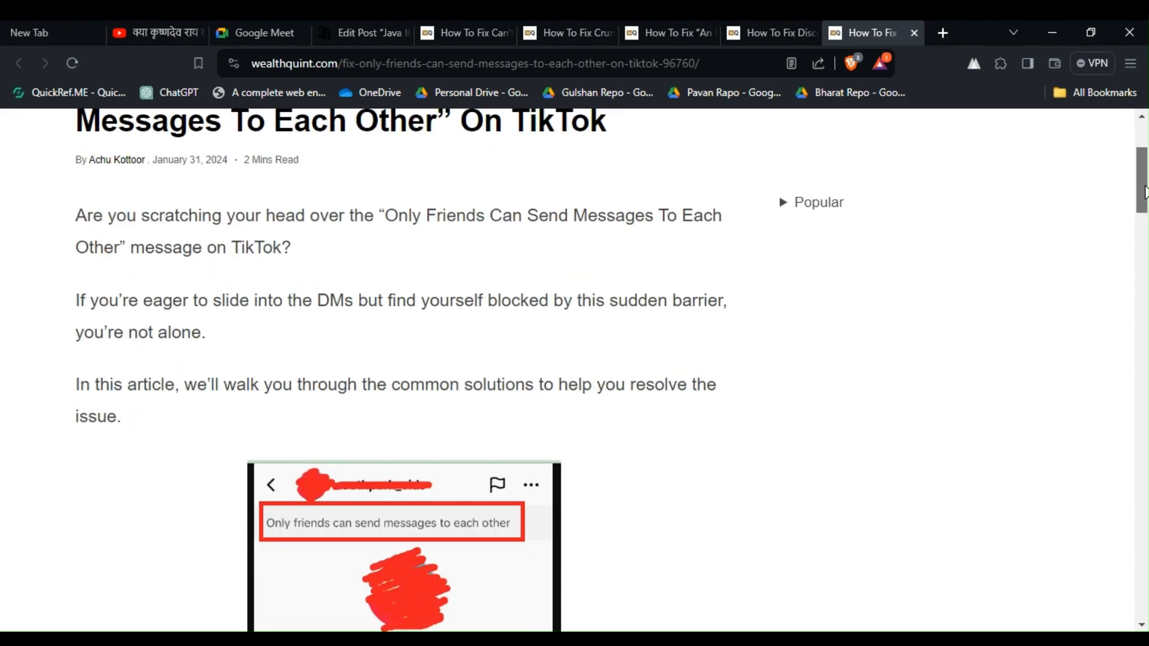
{"action": "scroll", "scroll_direction": "down", "scroll_amount": 3}
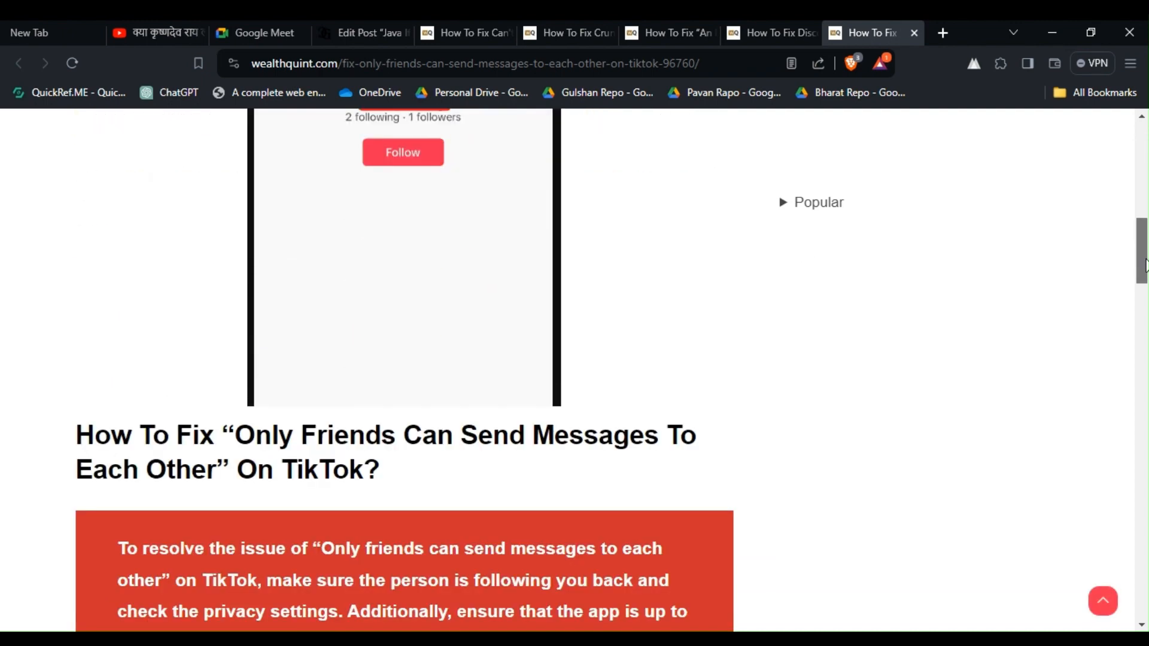
{"action": "scroll", "scroll_direction": "down", "scroll_amount": 3}
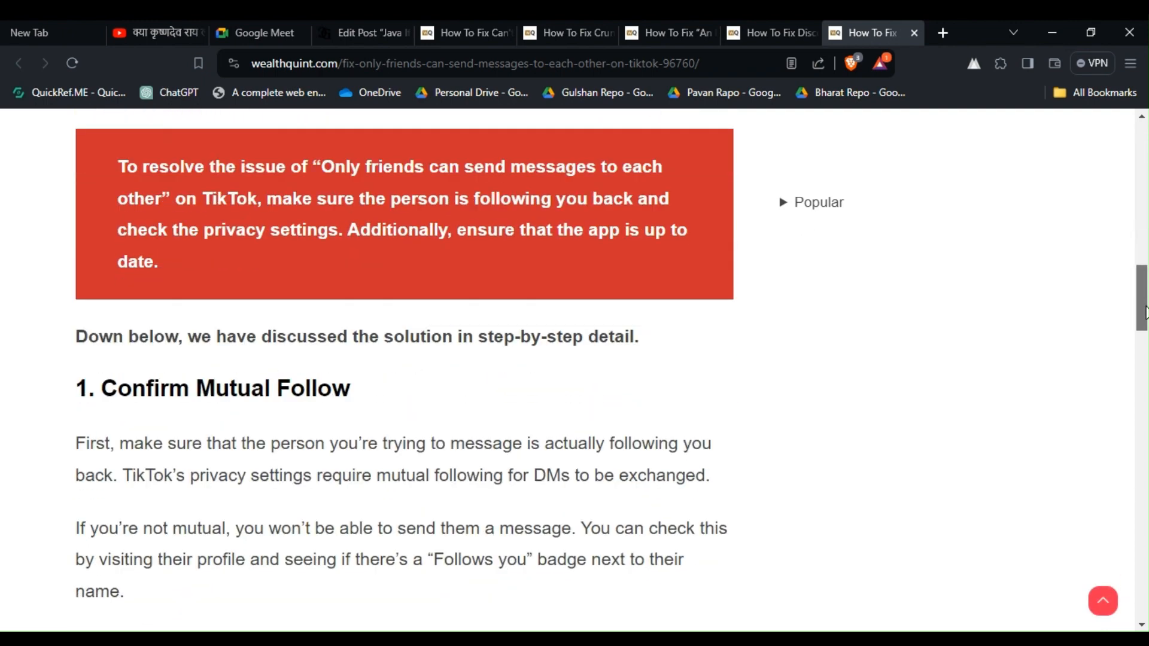
{"action": "scroll", "scroll_direction": "down", "scroll_amount": 3}
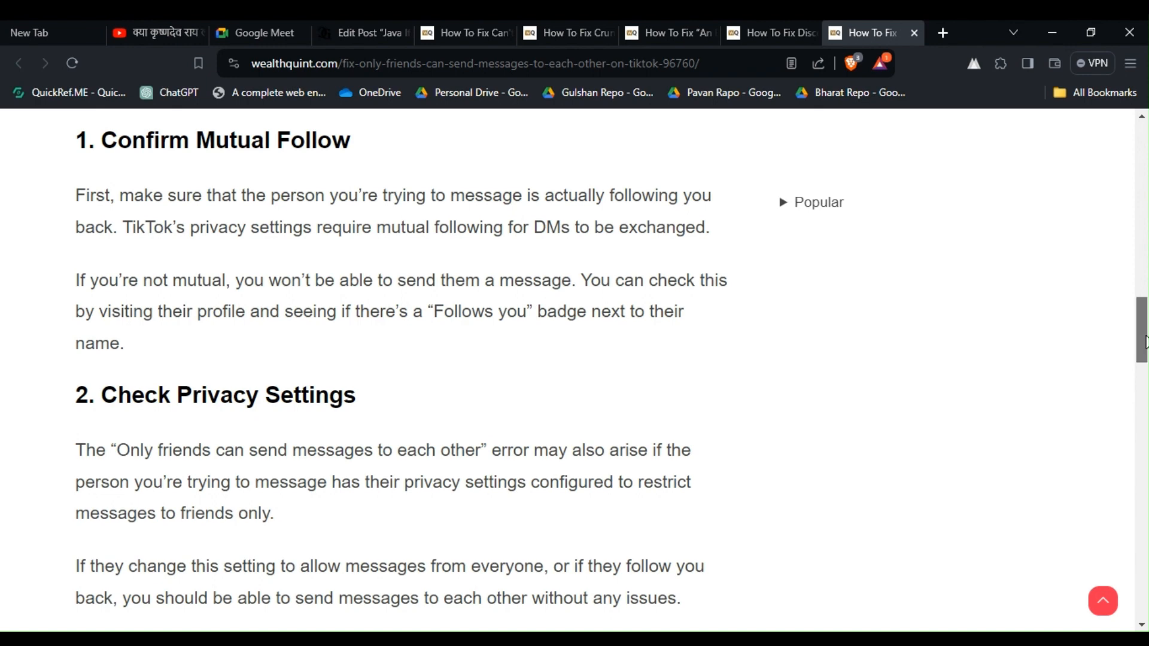
{"action": "scroll", "scroll_direction": "down", "scroll_amount": 3}
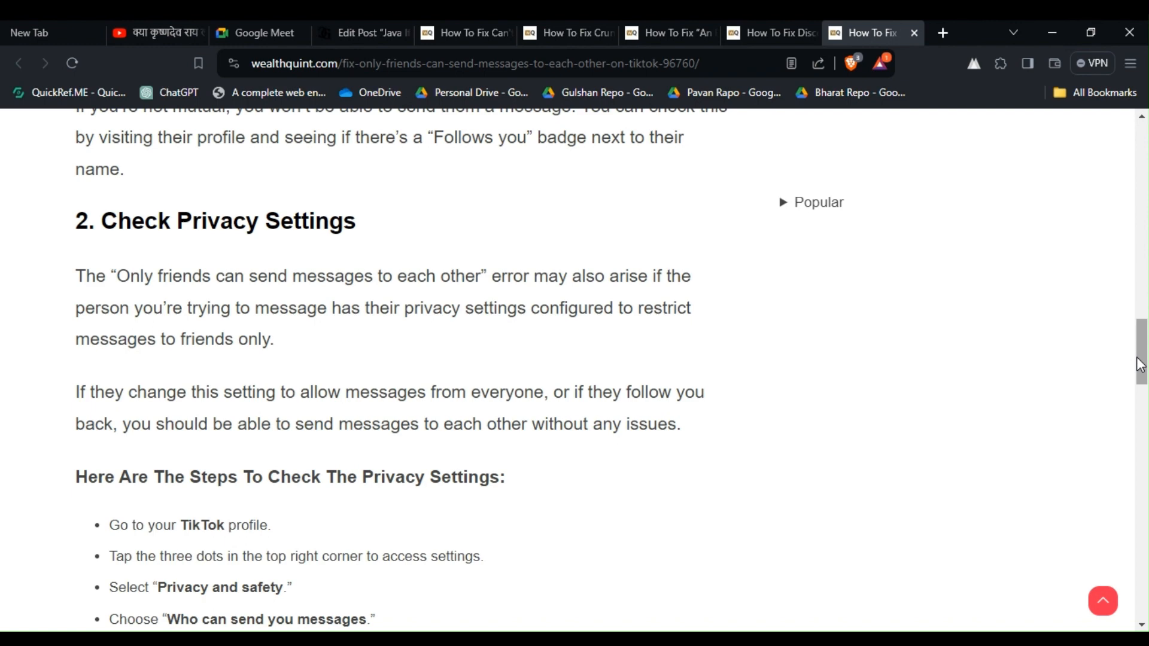
{"action": "scroll", "scroll_direction": "down", "scroll_amount": 3}
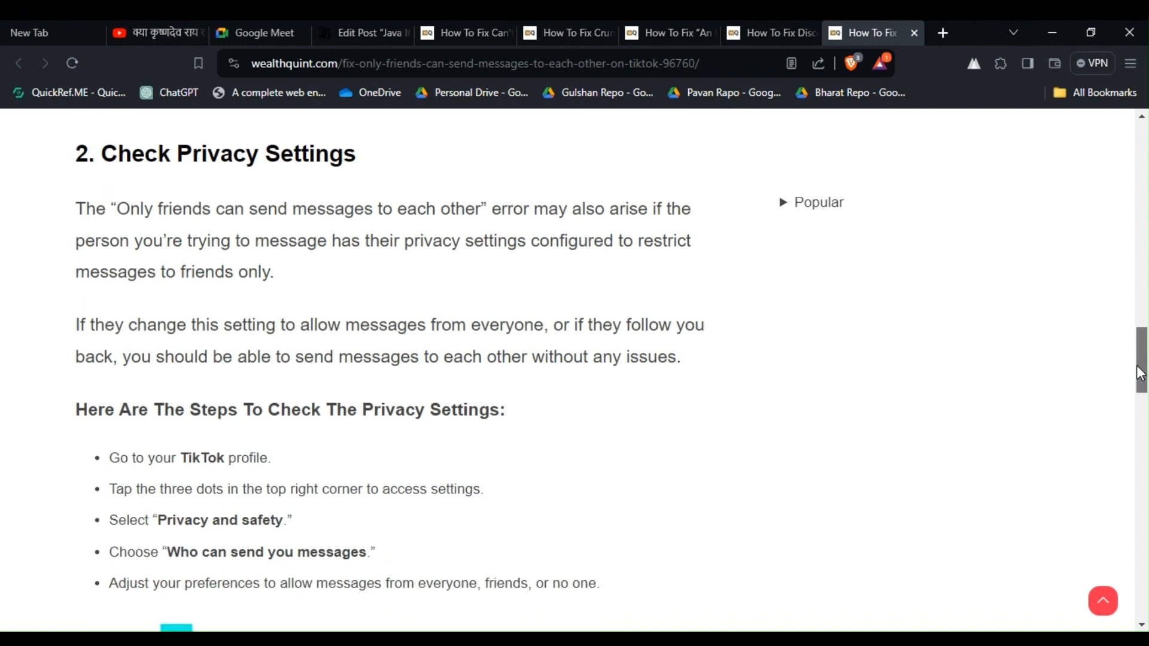
{"action": "scroll", "scroll_direction": "down", "scroll_amount": 3}
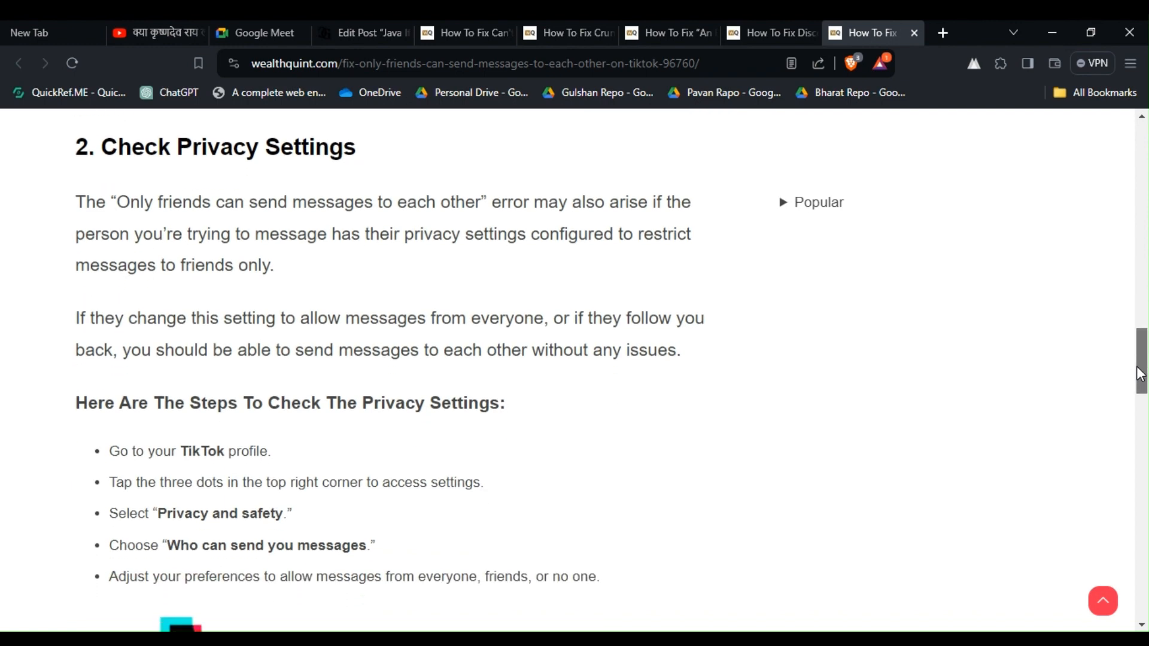
{"action": "scroll", "scroll_direction": "down", "scroll_amount": 3}
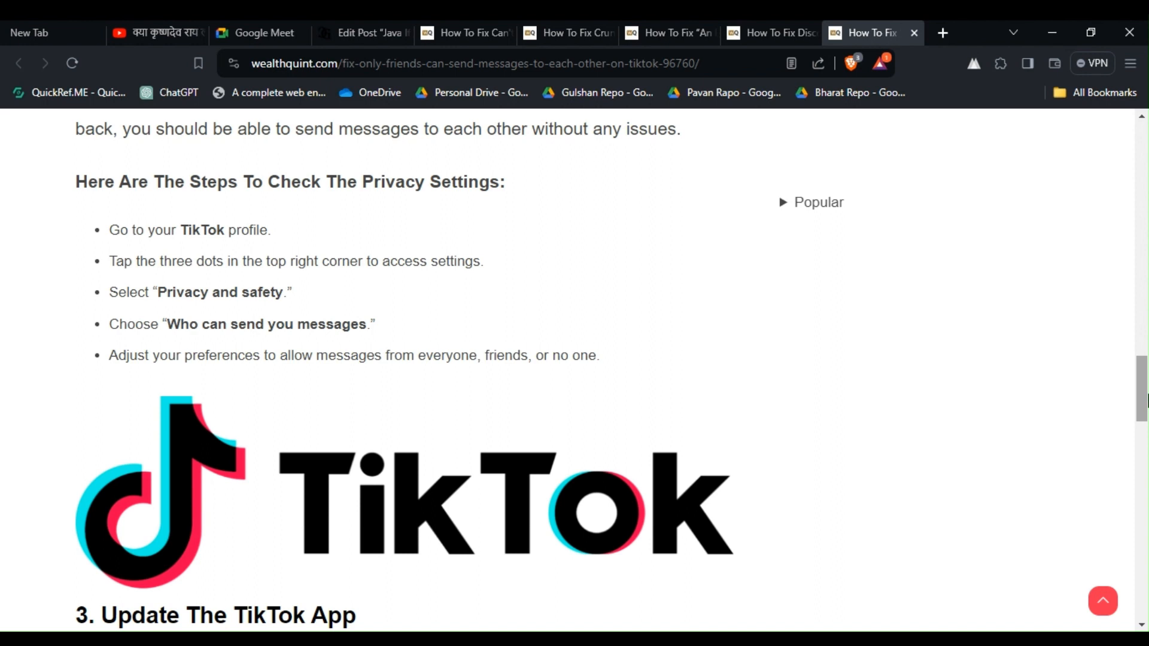
{"action": "scroll", "scroll_direction": "down", "scroll_amount": 3}
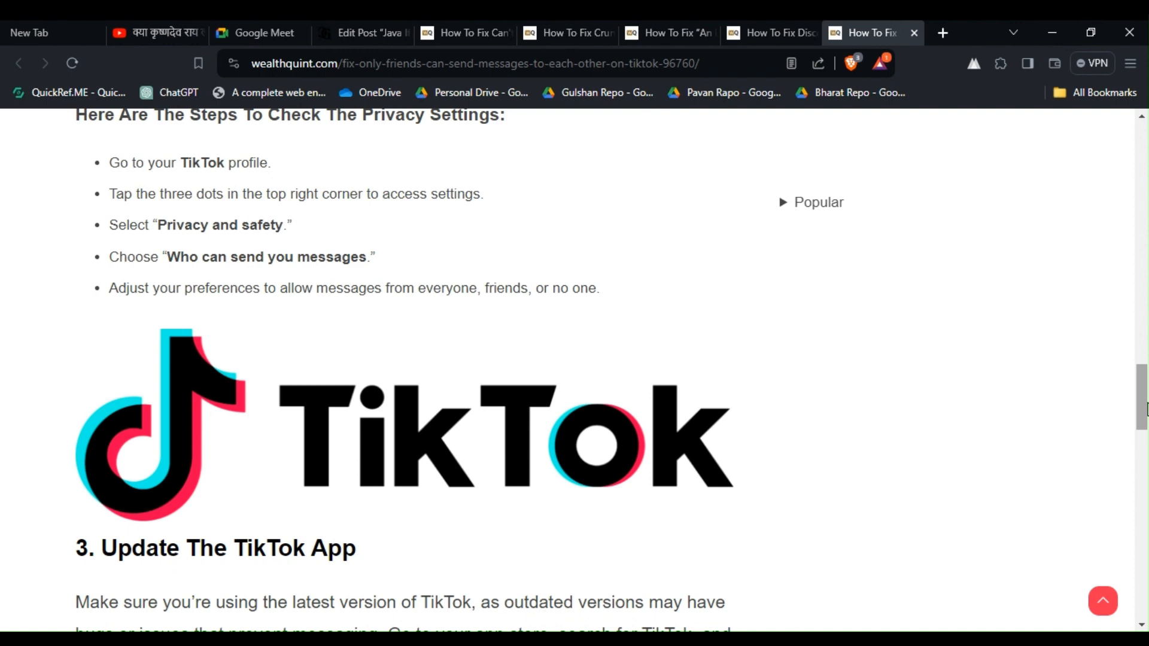
{"action": "scroll", "scroll_direction": "down", "scroll_amount": 3}
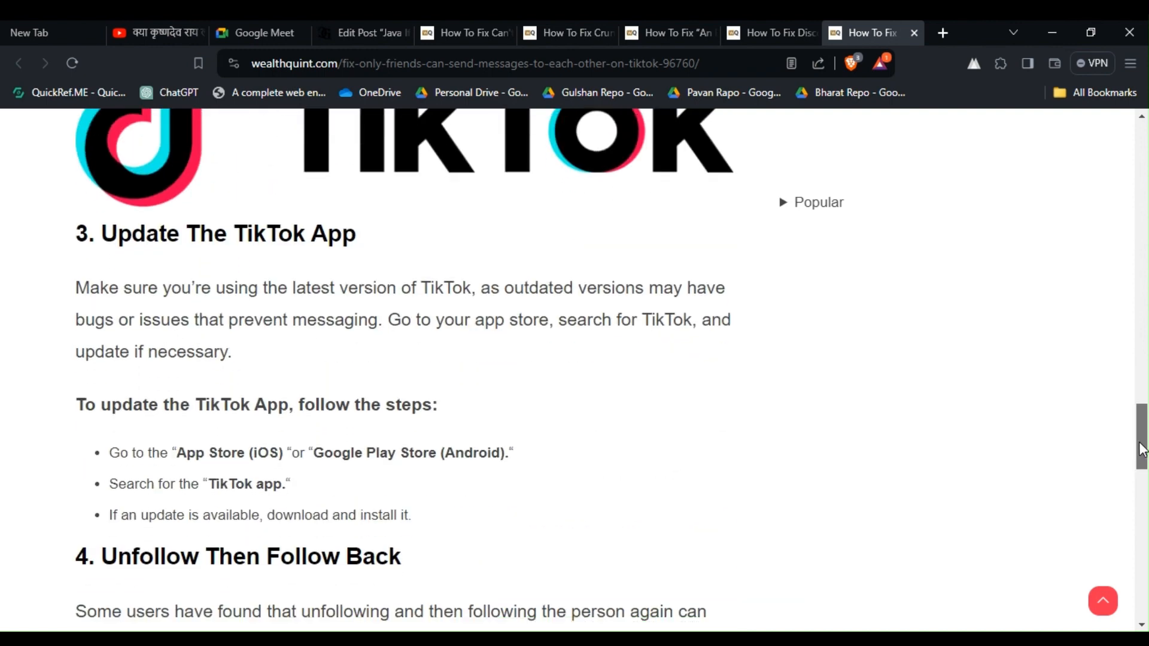
{"action": "scroll", "scroll_direction": "down", "scroll_amount": 3}
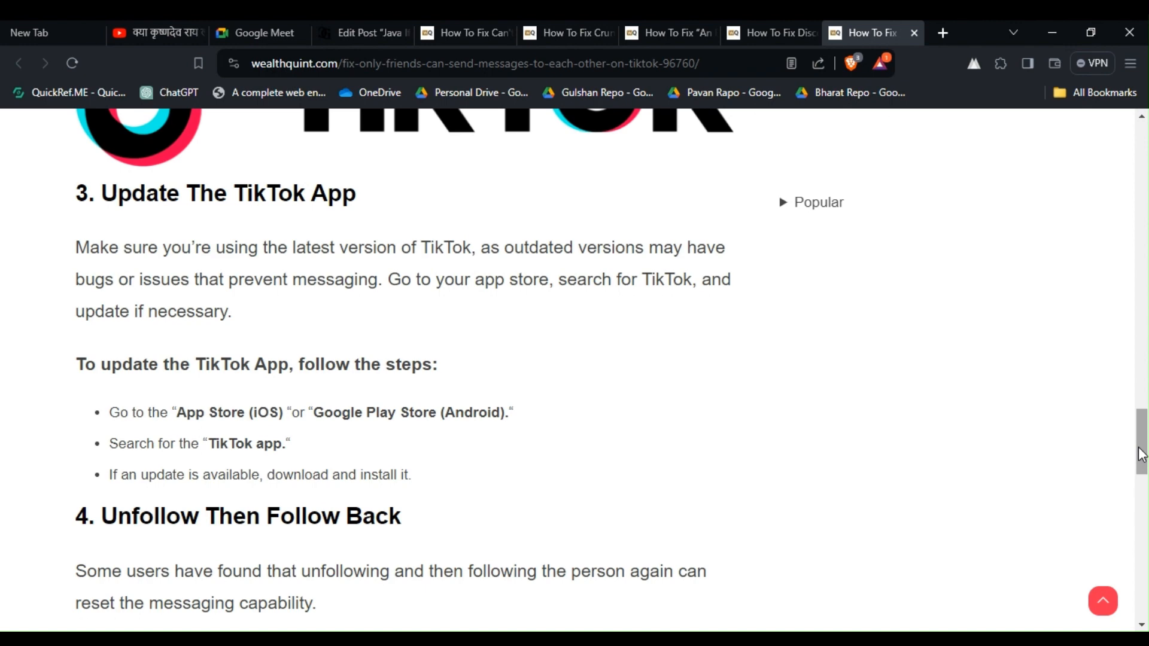
{"action": "scroll", "scroll_direction": "down", "scroll_amount": 3}
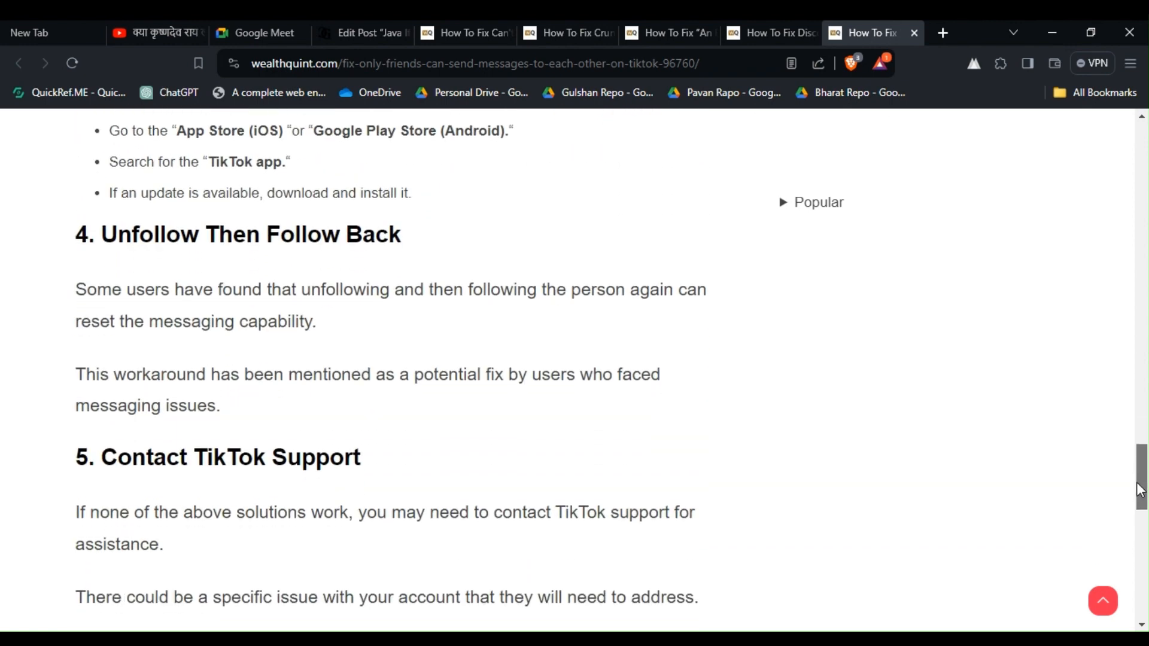
{"action": "scroll", "scroll_direction": "down", "scroll_amount": 3}
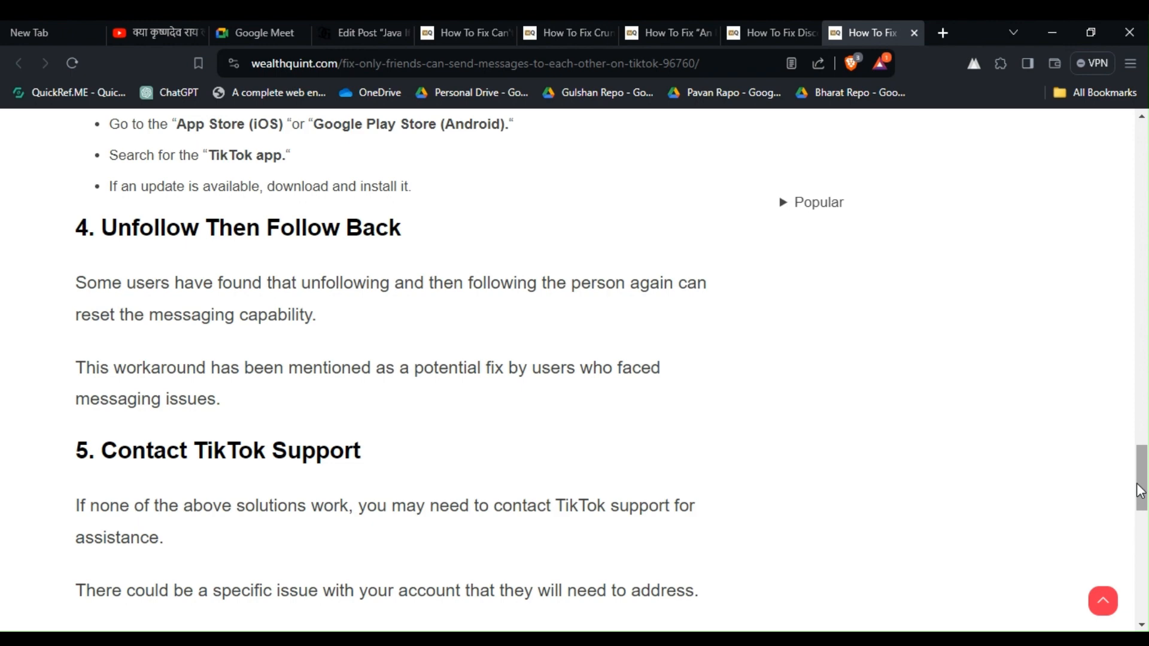
{"action": "scroll", "scroll_direction": "down", "scroll_amount": 3}
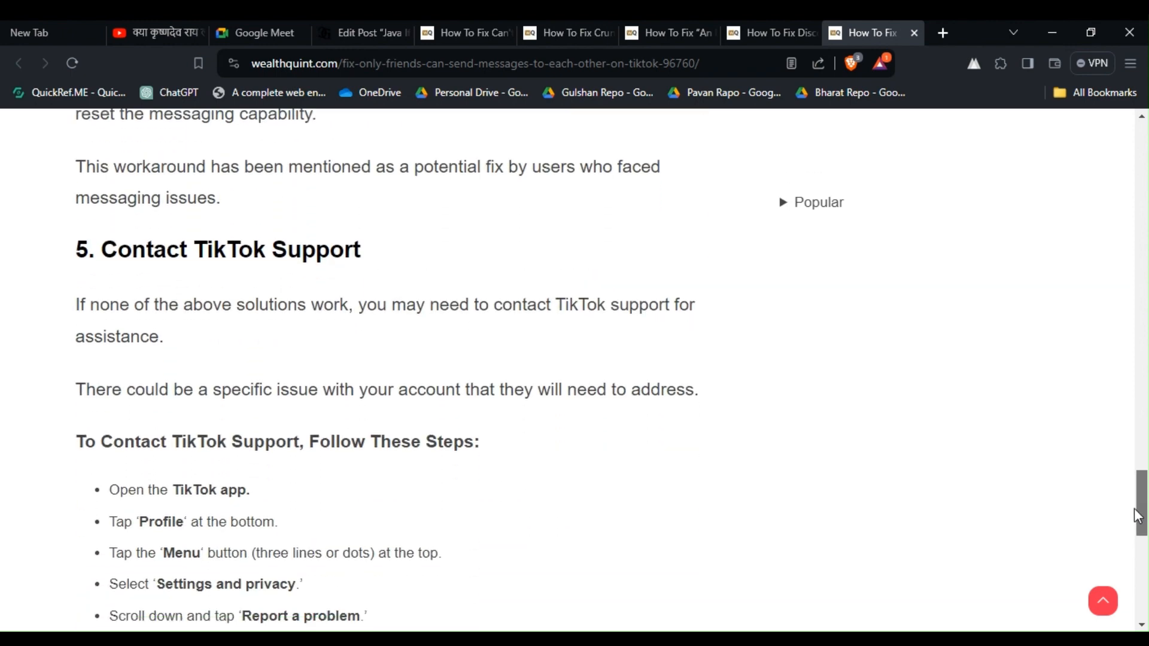
{"action": "scroll", "scroll_direction": "down", "scroll_amount": 3}
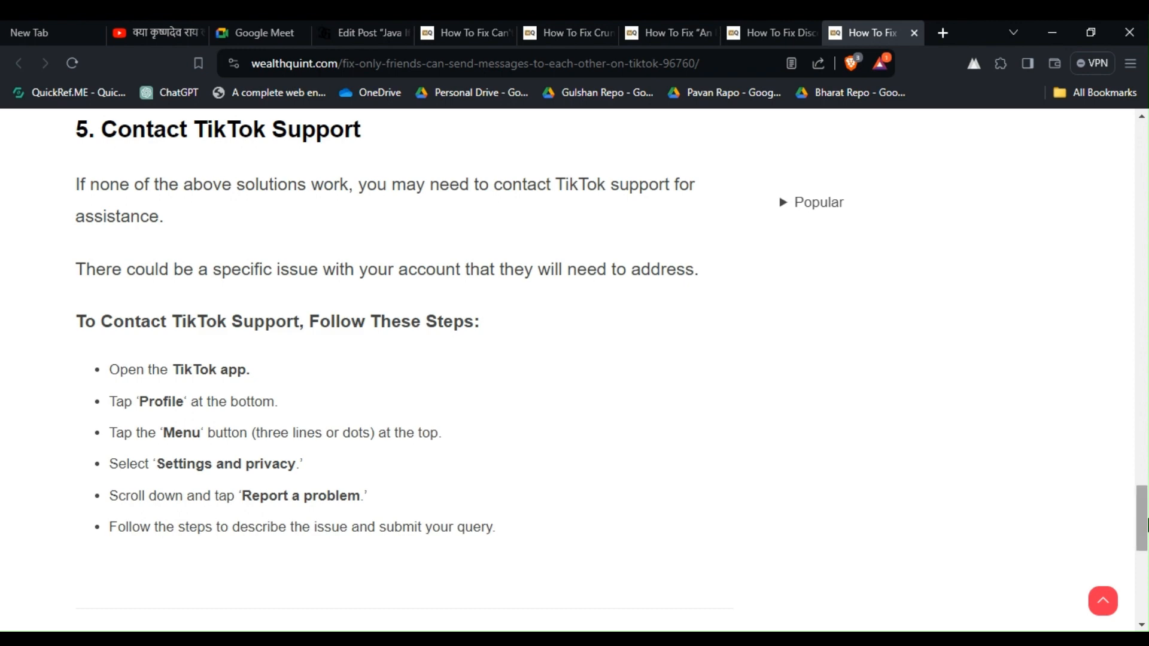
{"action": "scroll", "scroll_direction": "up", "scroll_amount": 3}
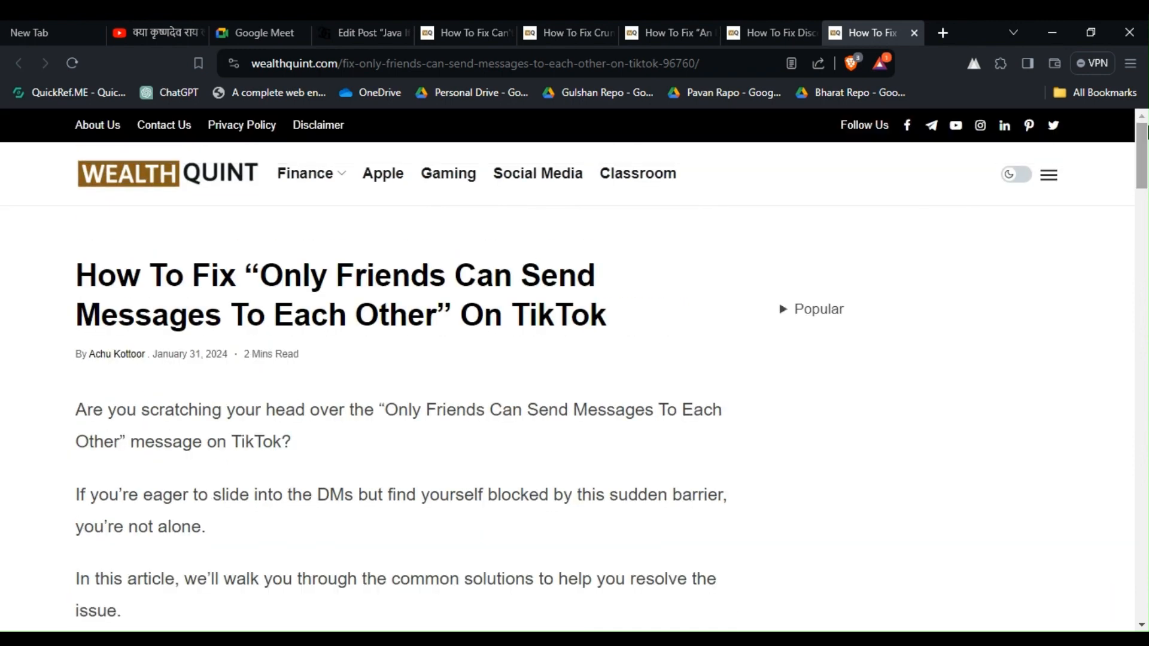